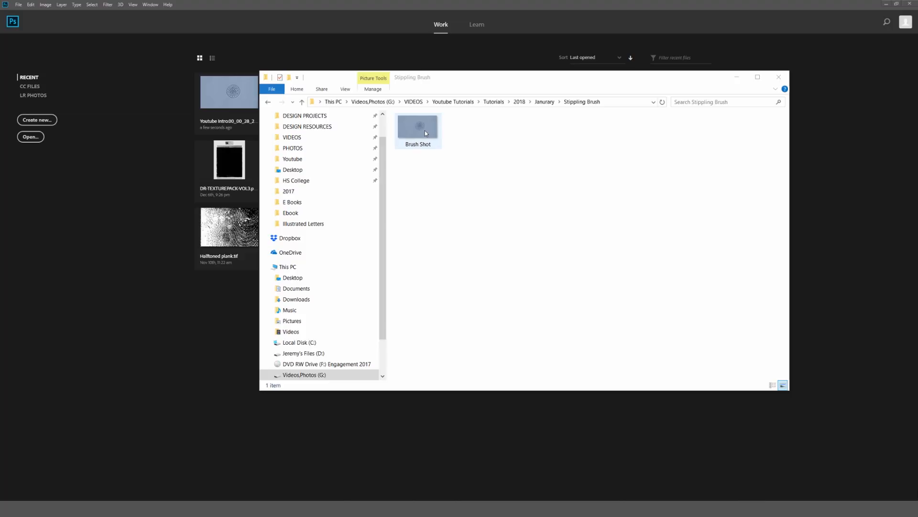
Open the Brush Shot photo in Photoshop.
{"action": "double_click", "coordinate": [418, 126]}
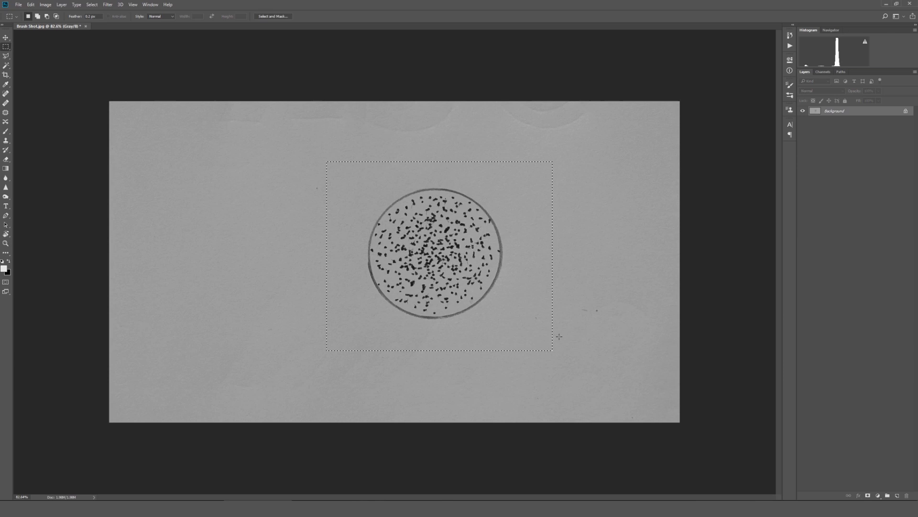
Crop the Brush Shot photo to the marked area around the dotted circle.
{"action": "left_click", "coordinate": [45, 5]}
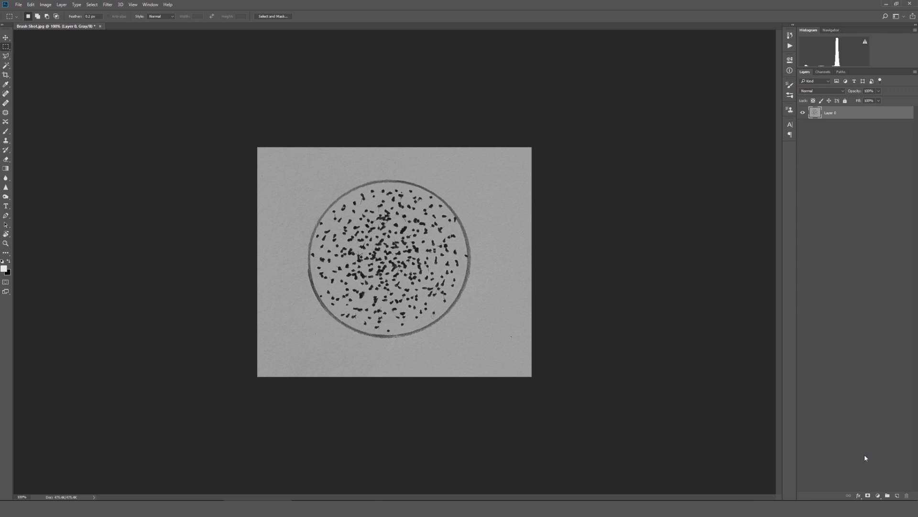
{"action": "mouse_move", "coordinate": [878, 496]}
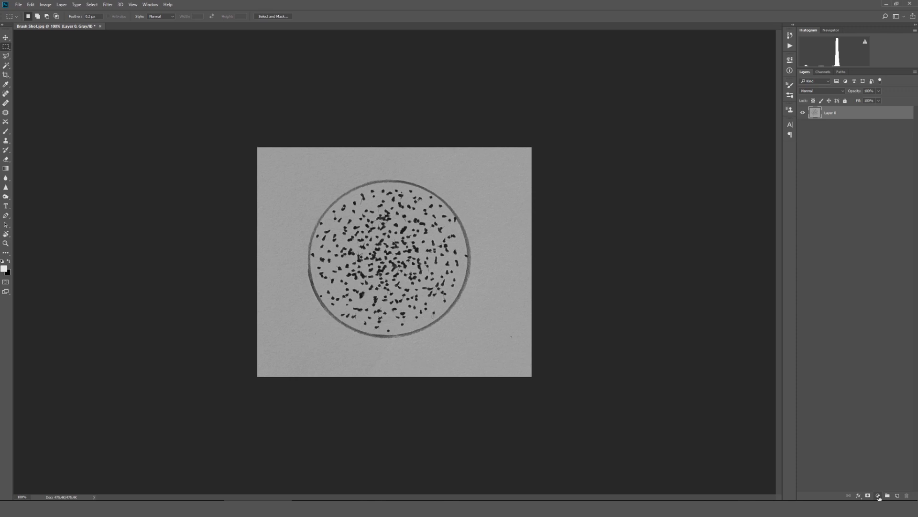
Add a Levels adjustment layer above the stippled-circle photo.
{"action": "left_click", "coordinate": [878, 495]}
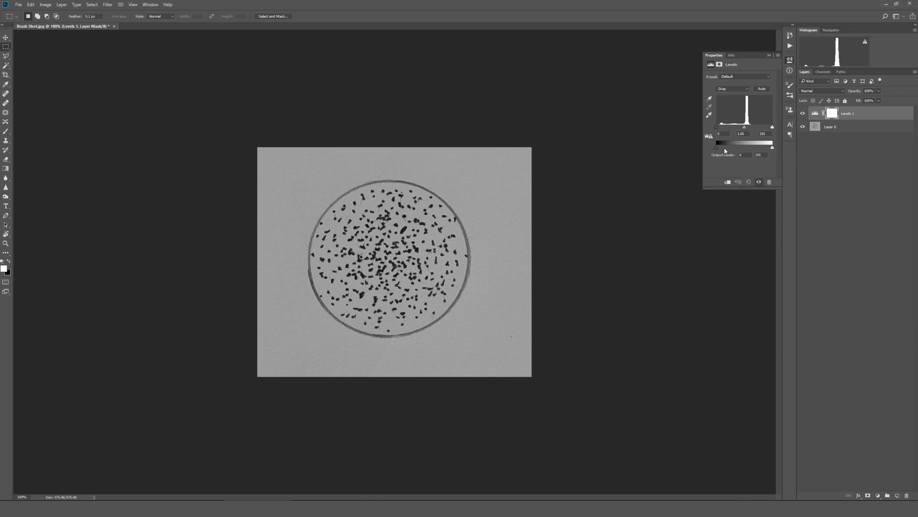
{"action": "mouse_move", "coordinate": [789, 123]}
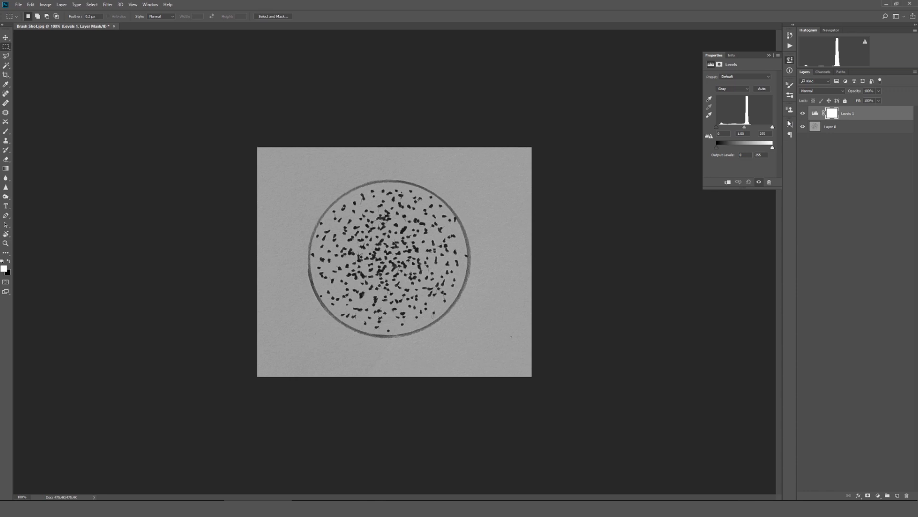
{"action": "mouse_move", "coordinate": [716, 131]}
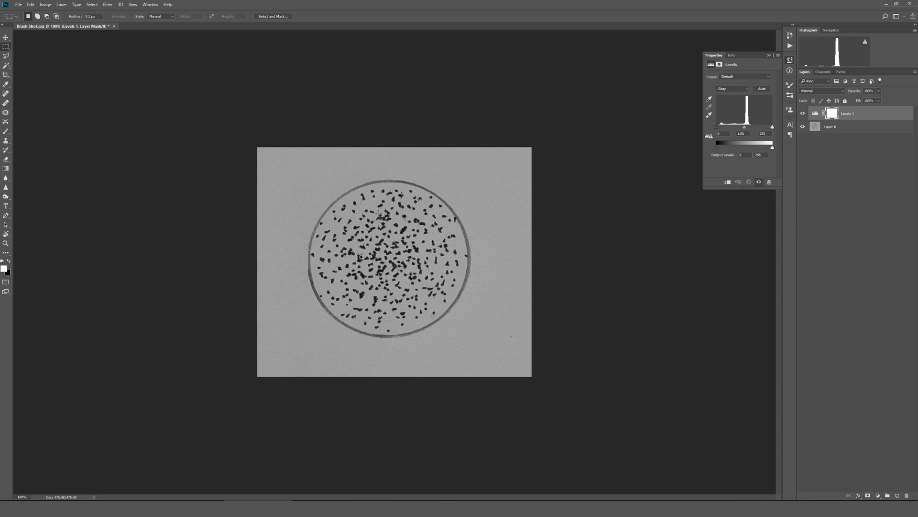
{"action": "mouse_move", "coordinate": [767, 128]}
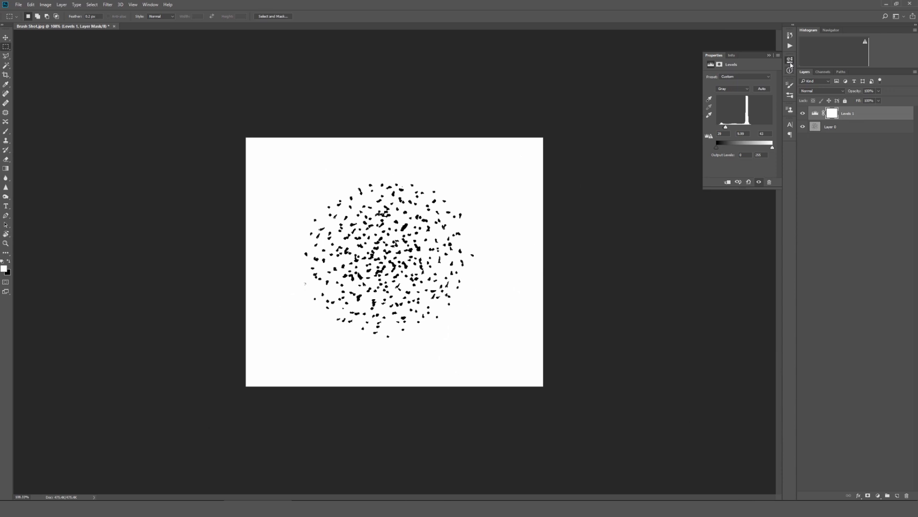
Change the cleaned dots image's colour mode from the Image menu.
{"action": "left_click", "coordinate": [44, 4]}
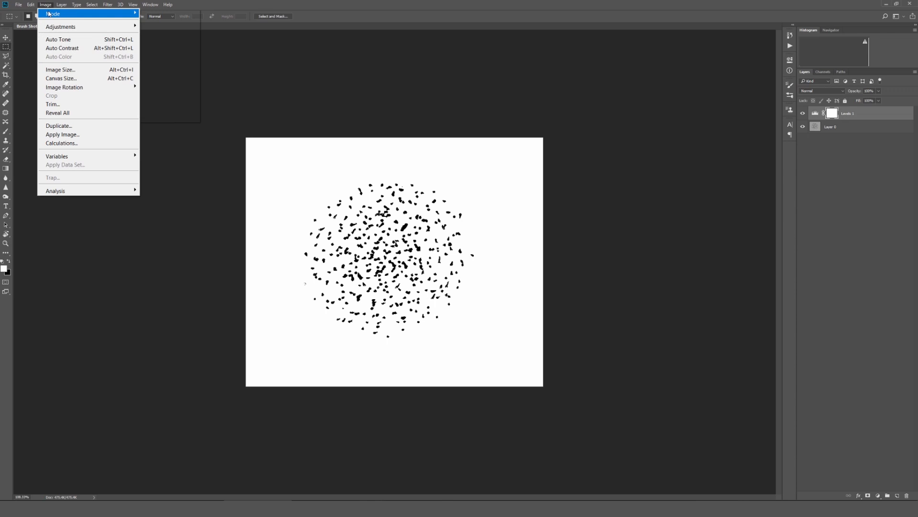
{"action": "left_click", "coordinate": [18, 5]}
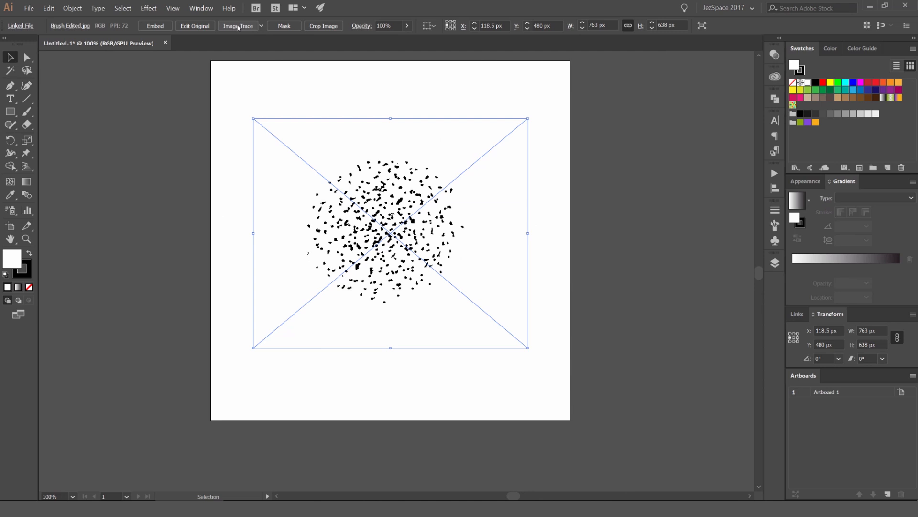
Image Trace the placed dots photo into a black-and-white tracing of about 504 paths.
{"action": "left_click", "coordinate": [237, 26]}
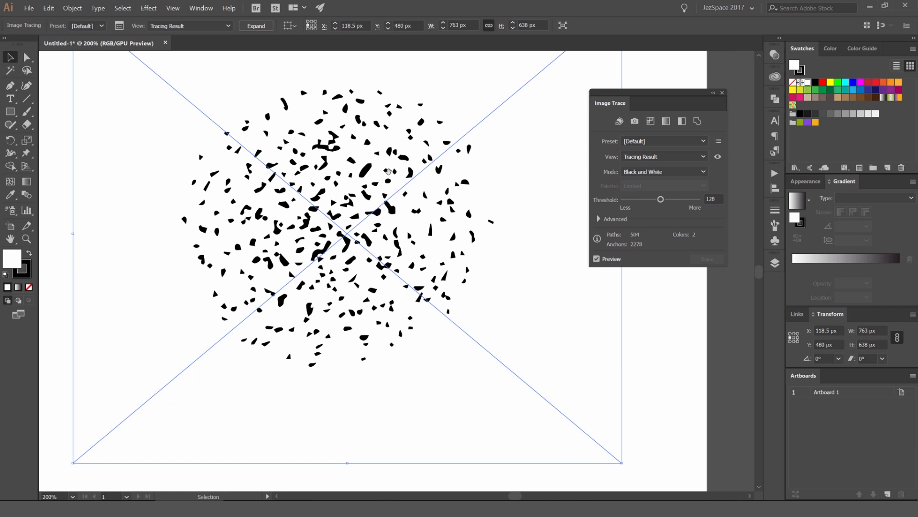
{"action": "scroll", "scroll_direction": "down", "scroll_amount": 3}
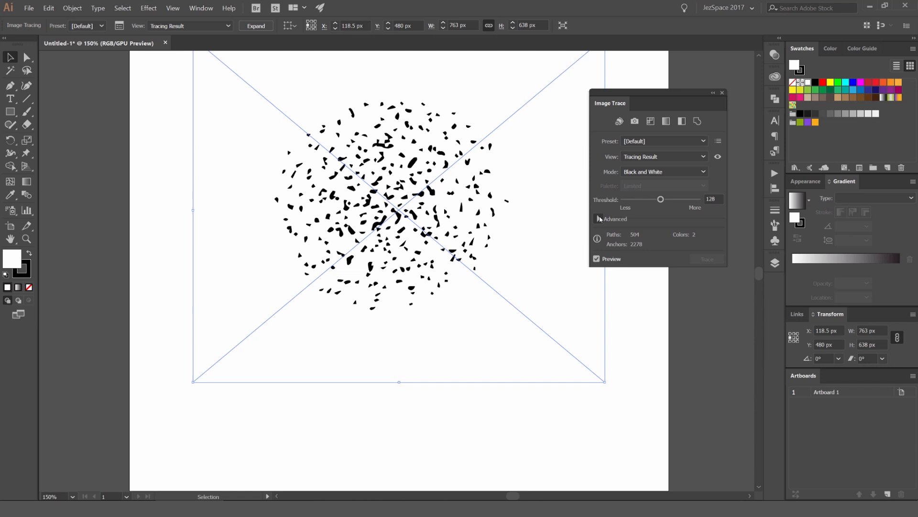
Set trace Threshold 145, Corners 53%, Noise 16 px, with Ignore White checked.
{"action": "left_click", "coordinate": [614, 219]}
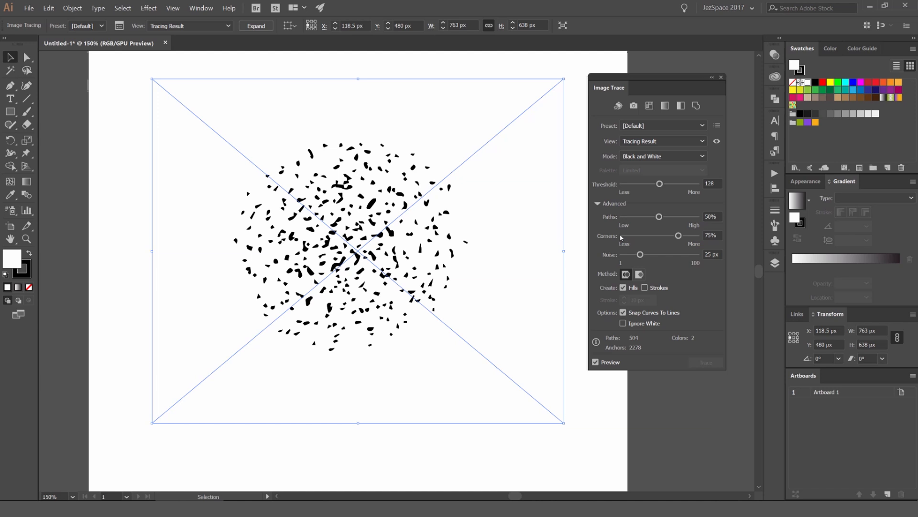
{"action": "left_click", "coordinate": [596, 362]}
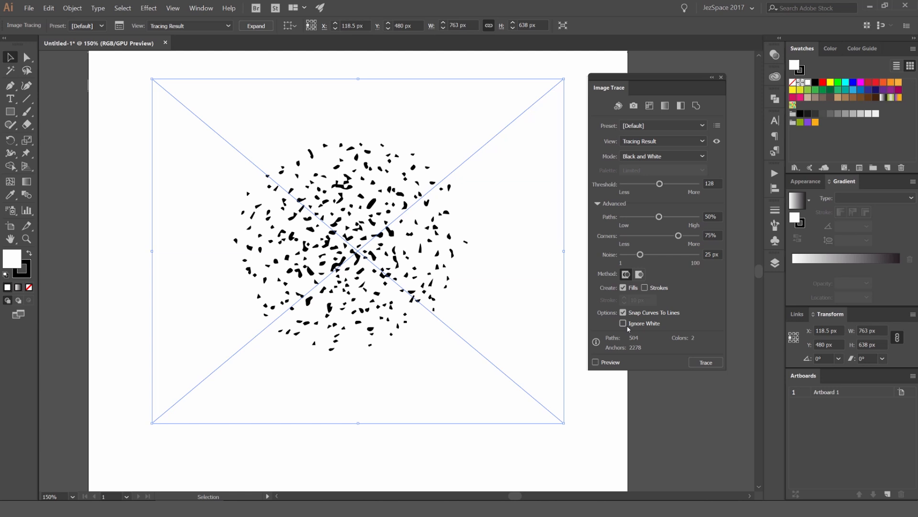
{"action": "left_click", "coordinate": [623, 323]}
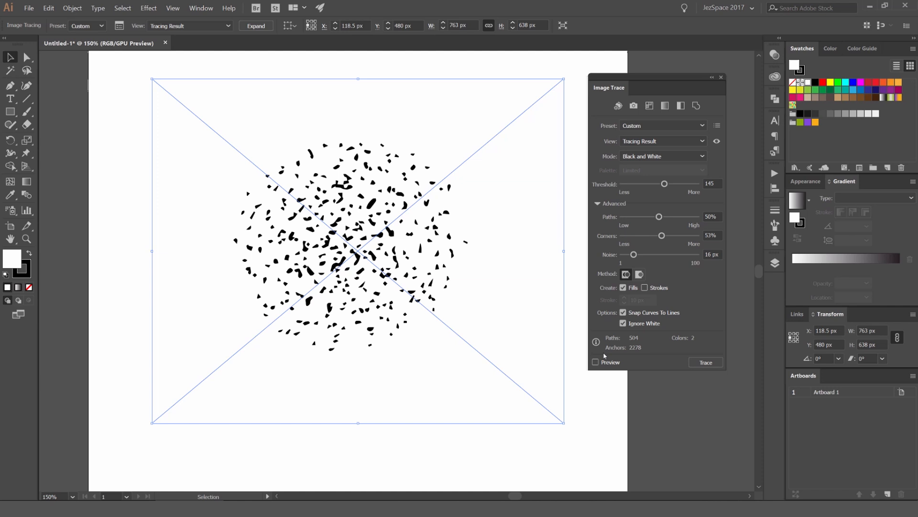
Apply the customised trace and expand it into editable black dot shapes.
{"action": "left_click", "coordinate": [596, 362]}
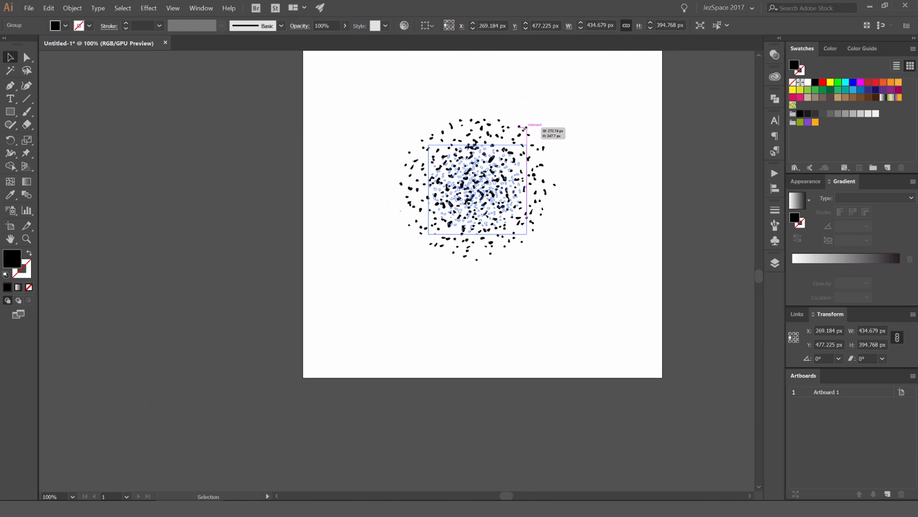
{"action": "left_click", "coordinate": [537, 159]}
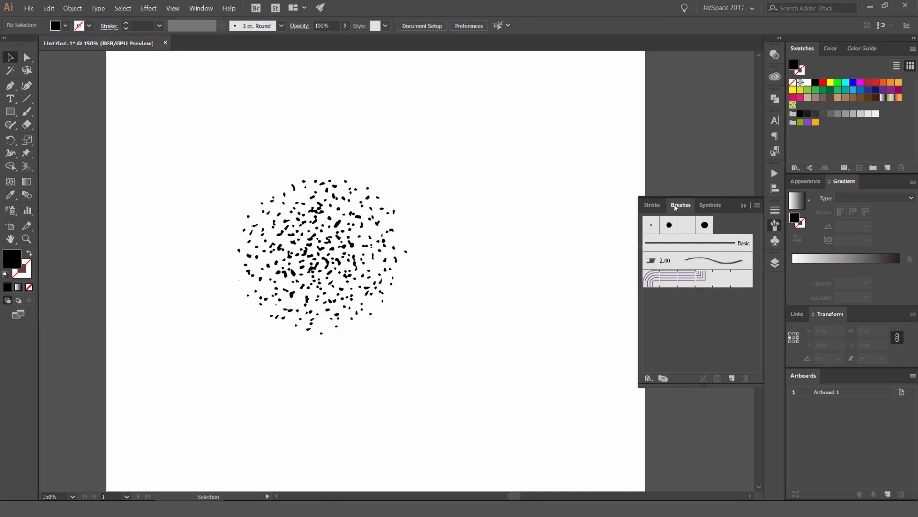
Create a new brush from the dot group, choosing Scatter Brush as its type.
{"action": "left_click", "coordinate": [628, 137]}
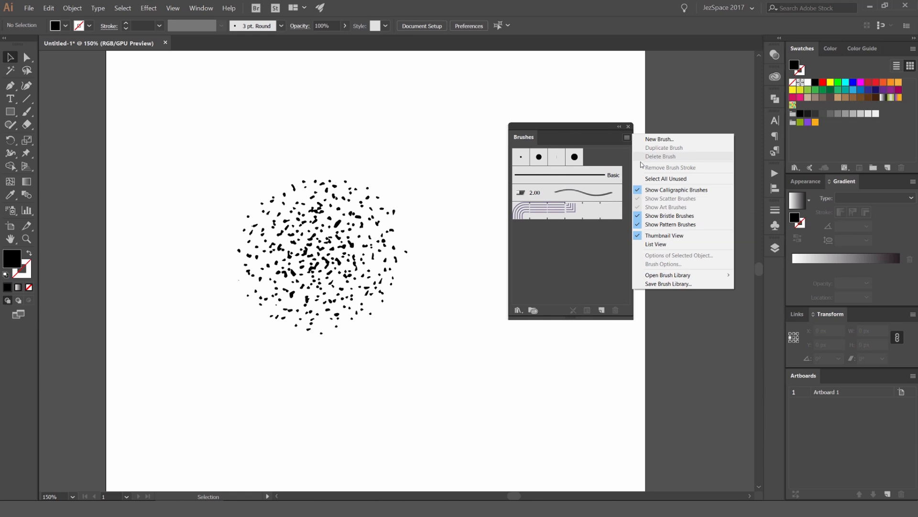
{"action": "left_click", "coordinate": [665, 179]}
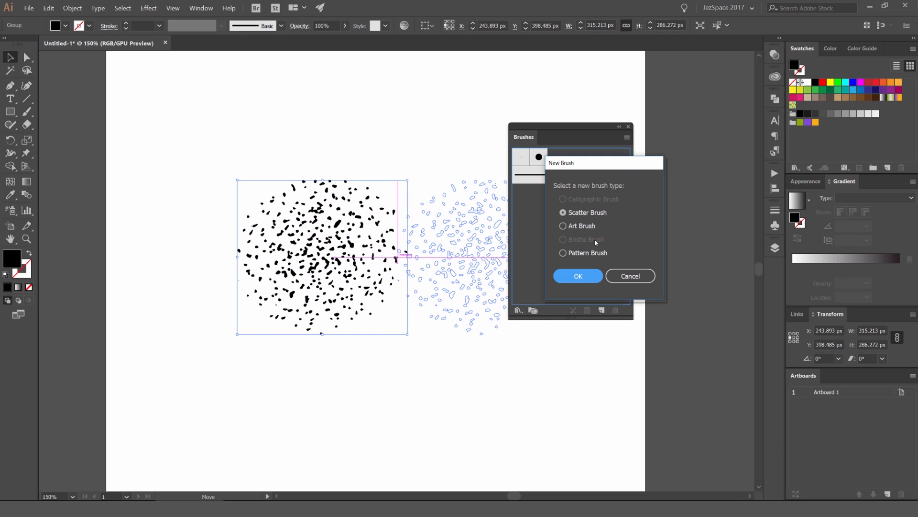
{"action": "mouse_move", "coordinate": [373, 193]}
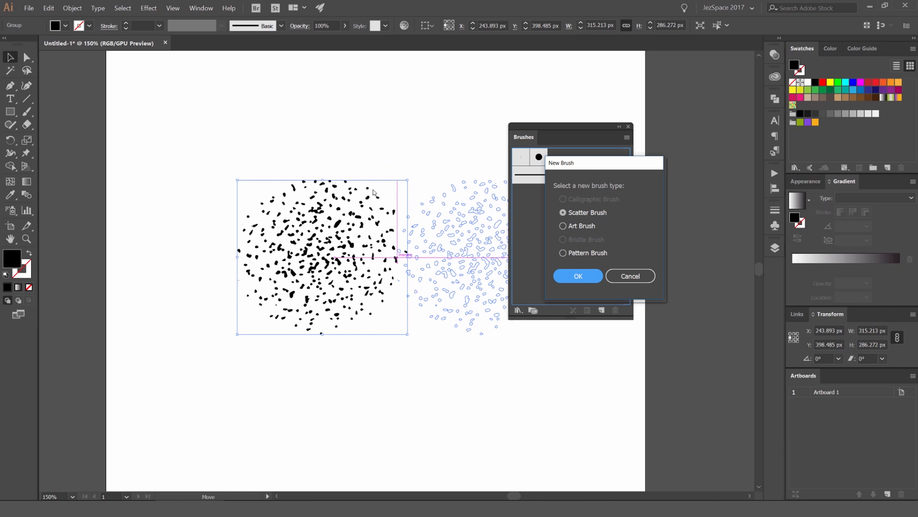
{"action": "left_click", "coordinate": [577, 276]}
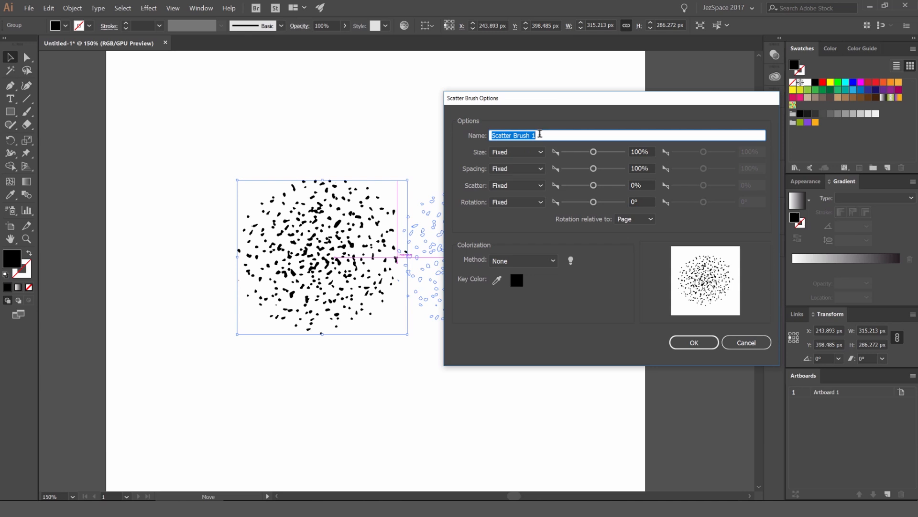
Name the scatter brush, setting random size 122–128% and rotation −49° to 38°.
{"action": "left_click", "coordinate": [516, 152]}
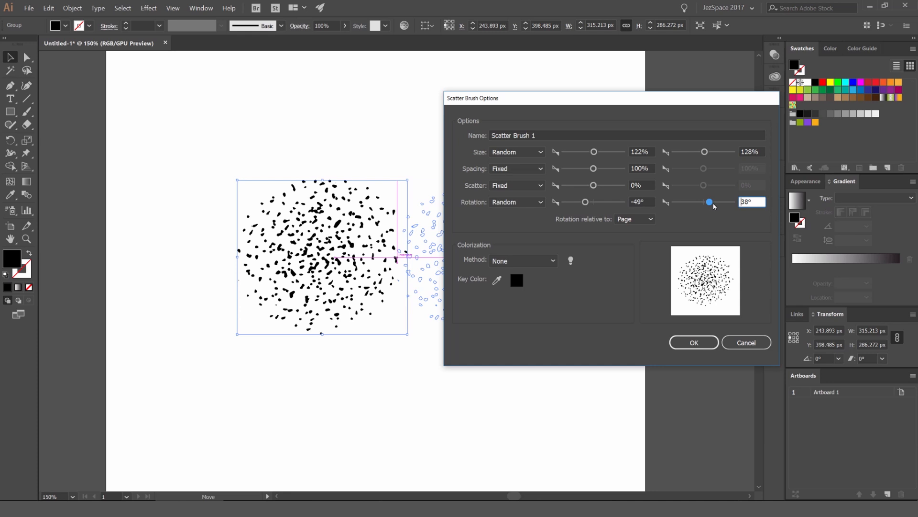
{"action": "left_click", "coordinate": [693, 342]}
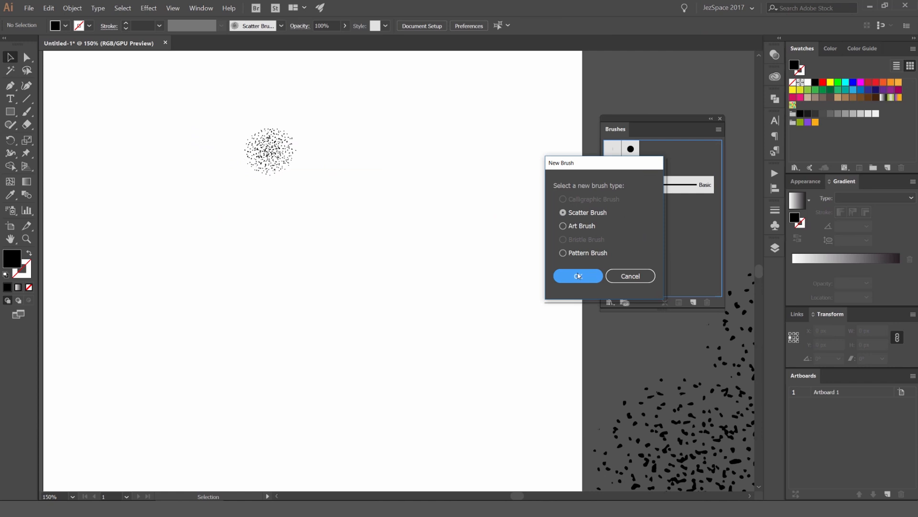
Make the small dot cluster a second scatter brush in the Brushes panel.
{"action": "left_click", "coordinate": [576, 276]}
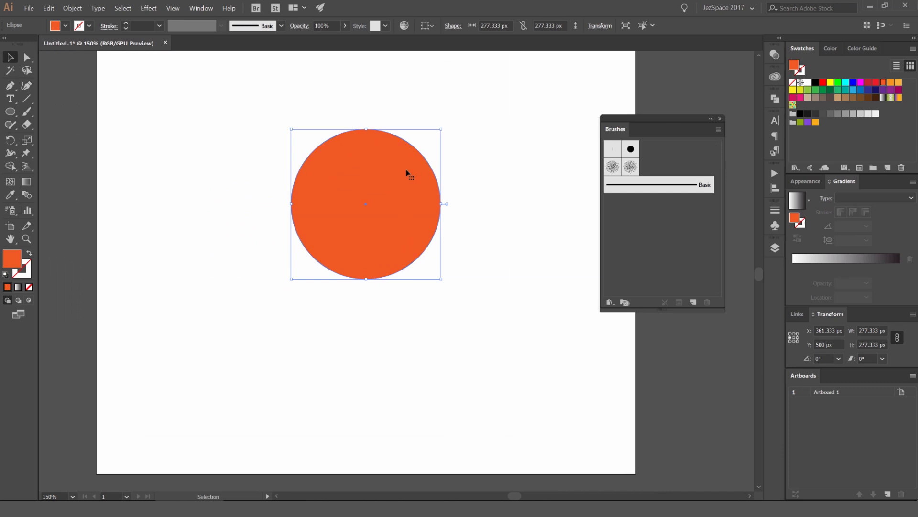
{"action": "mouse_move", "coordinate": [502, 166]}
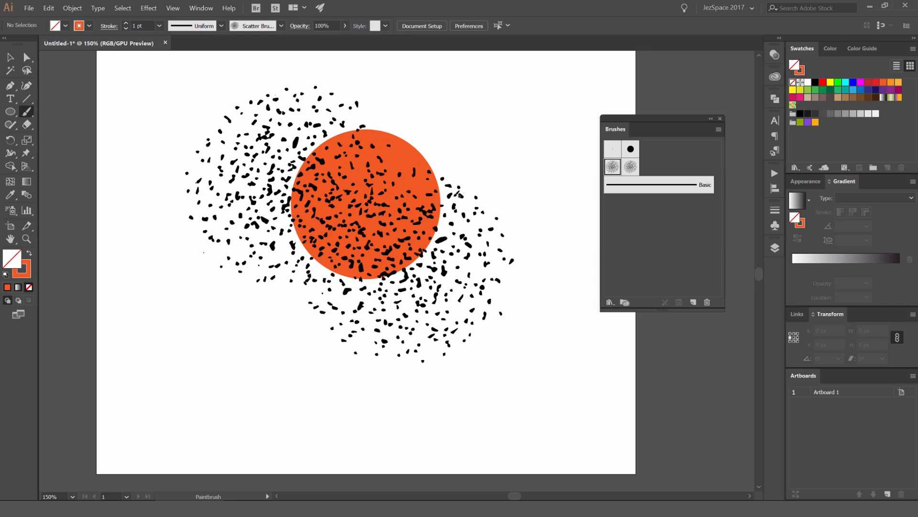
Select the smaller scatter brush, Brush 2, and paint stipple dots along the orange circle's bottom edge.
{"action": "left_click", "coordinate": [630, 167]}
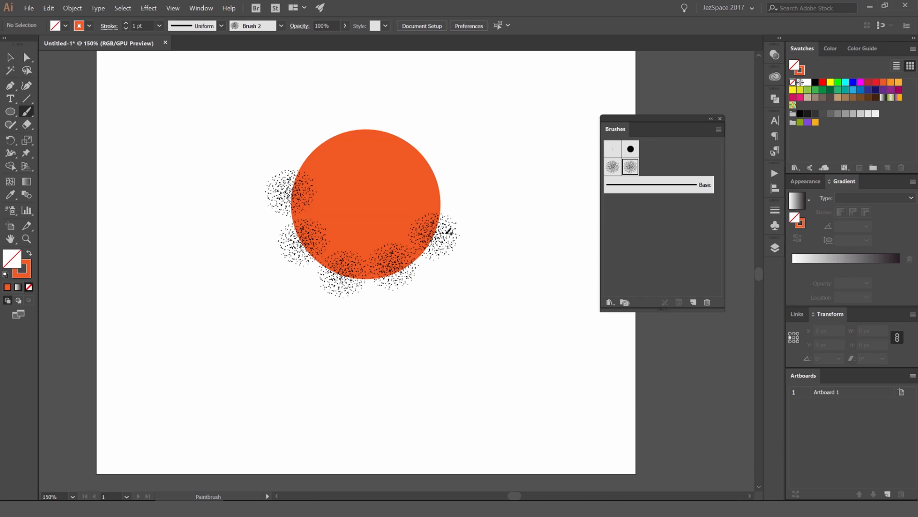
{"action": "left_click", "coordinate": [517, 151]}
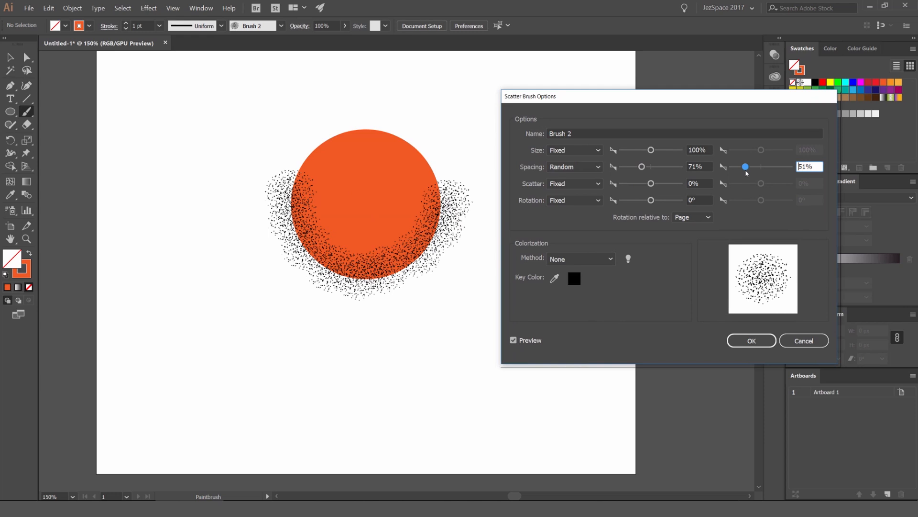
Give Brush 2 random spacing of 71–61%, 56° rotation, and an adjusted dot size.
{"action": "left_click", "coordinate": [574, 183]}
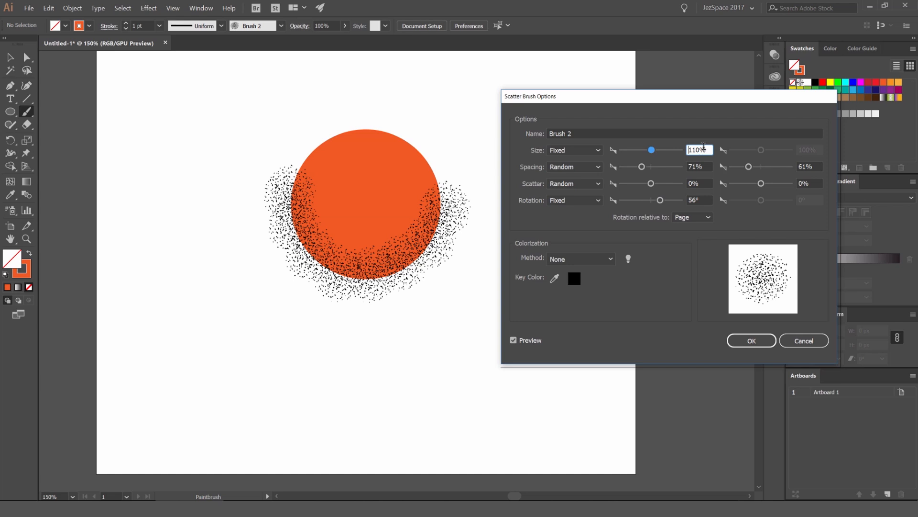
{"action": "left_click", "coordinate": [750, 340]}
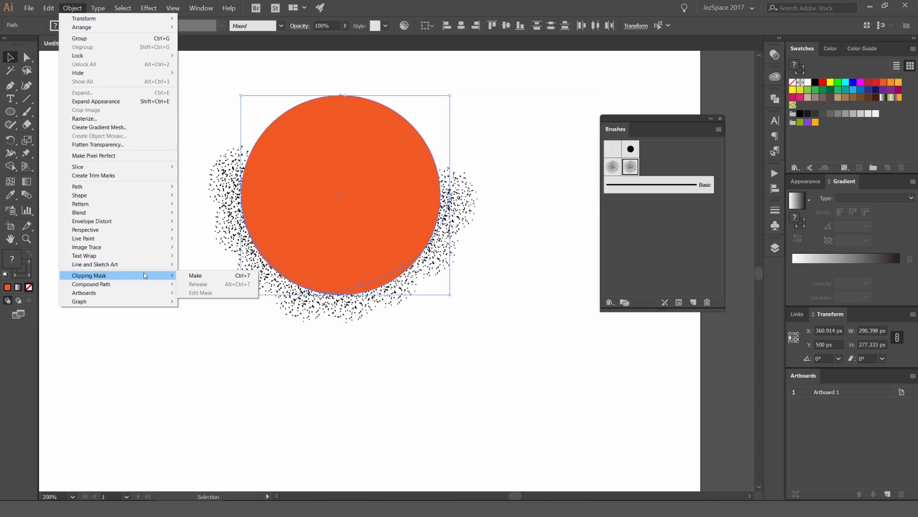
Make a clipping mask from the front circle copy and stipple strokes, then pick a blending mode.
{"action": "left_click", "coordinate": [196, 276]}
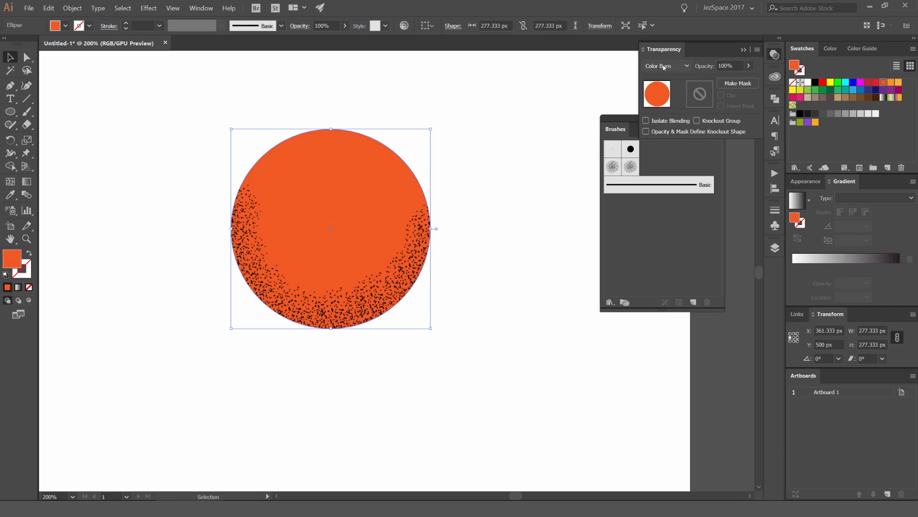
{"action": "left_click", "coordinate": [465, 226]}
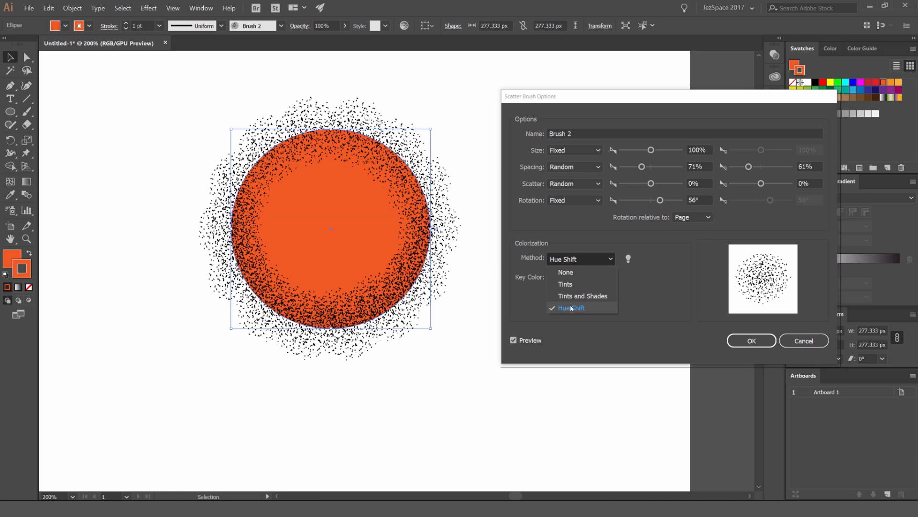
Set Brush 2's colorization method to Hue Shift and apply it to existing strokes.
{"action": "left_click", "coordinate": [751, 340]}
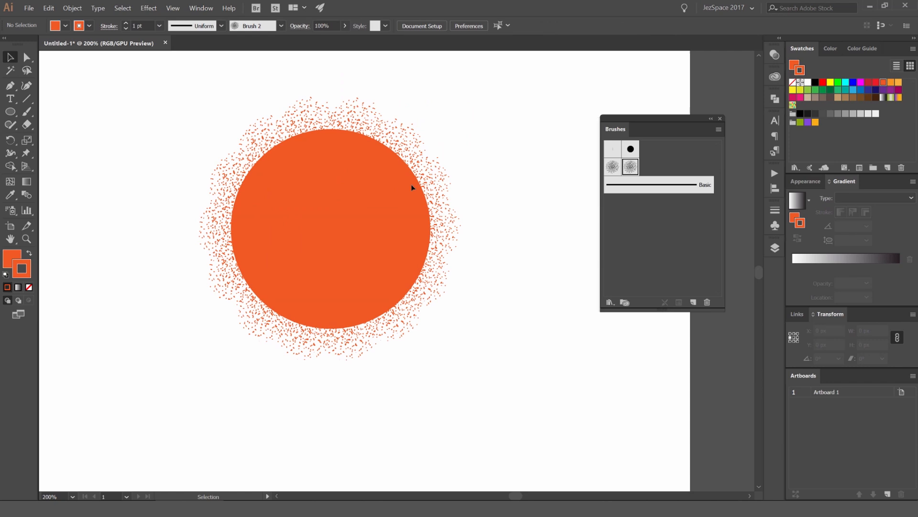
{"action": "left_click", "coordinate": [331, 229]}
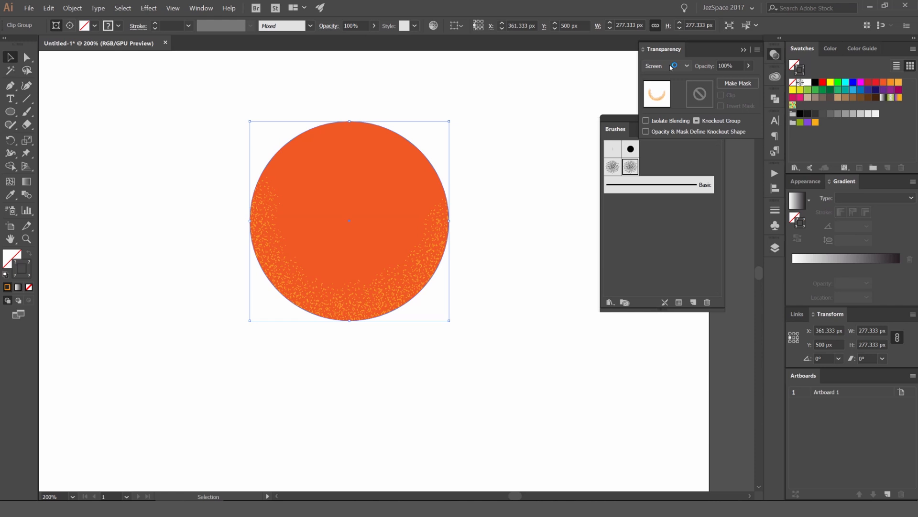
Change the clip group's blending mode from Screen to Color Dodge.
{"action": "left_click", "coordinate": [664, 66]}
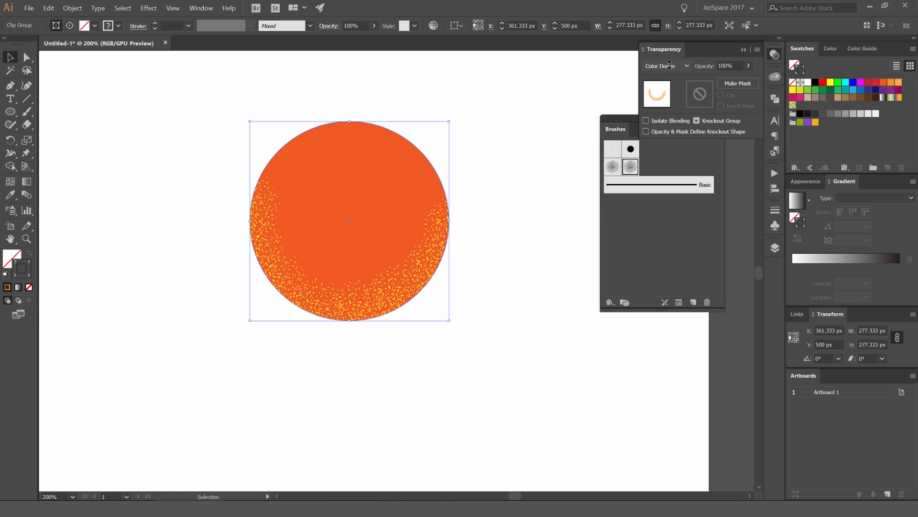